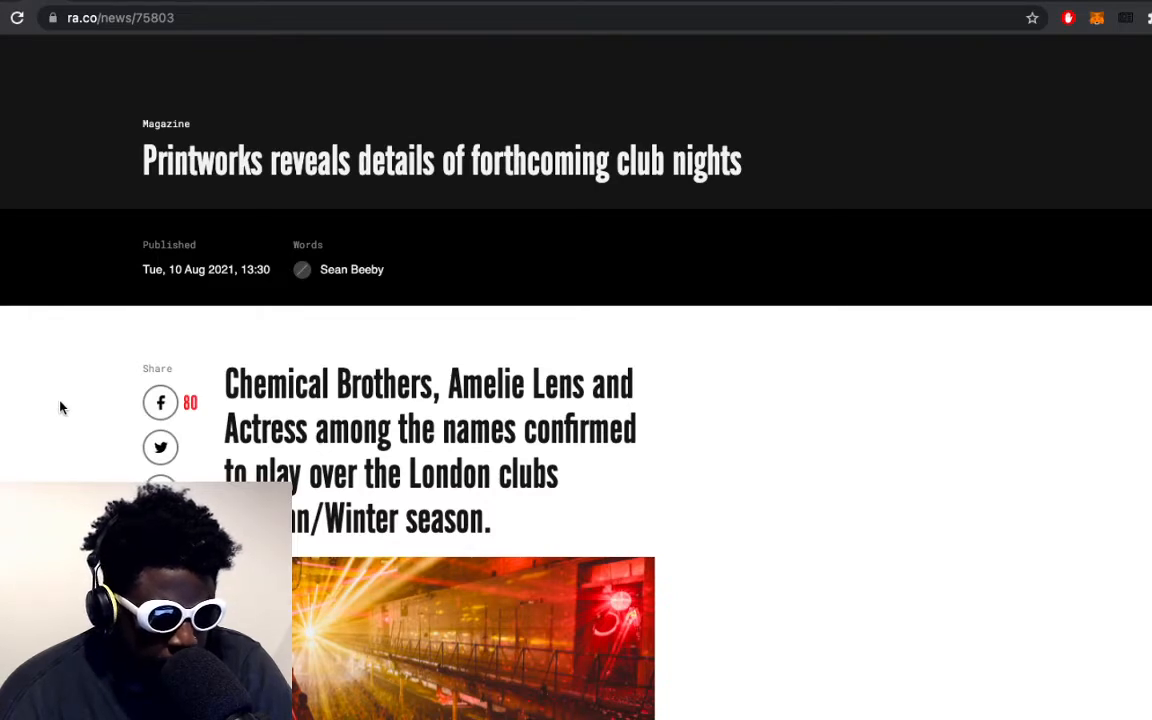
scroll(down, 3)
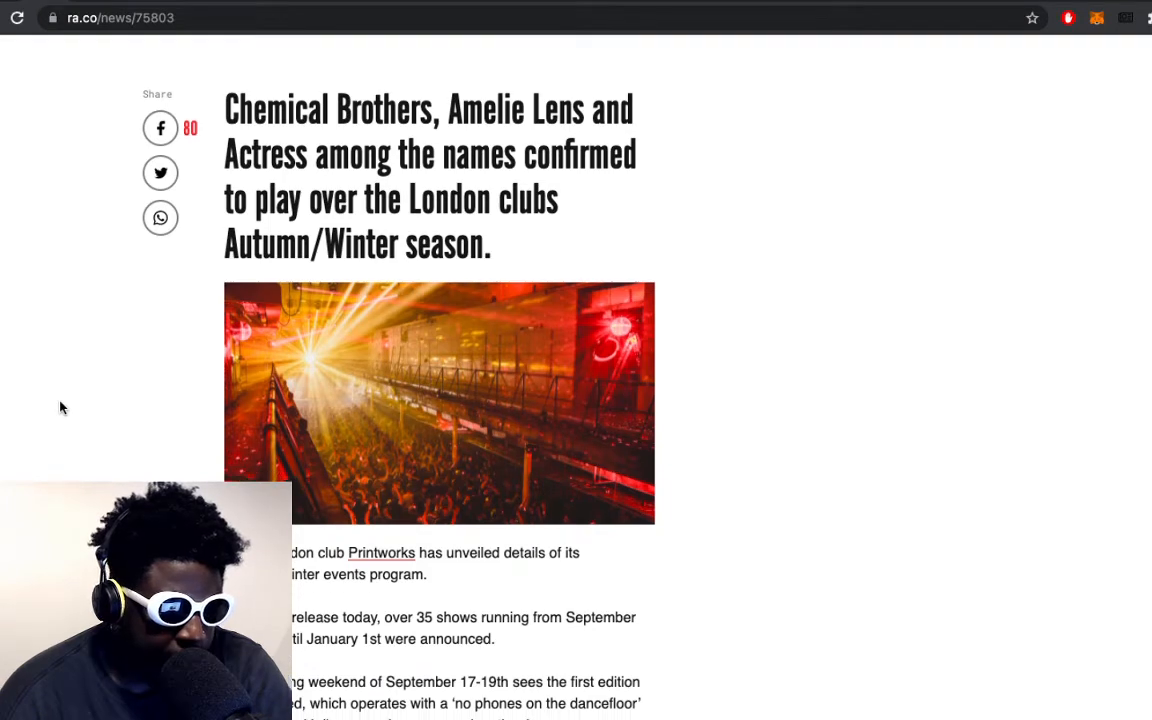
scroll(down, 3)
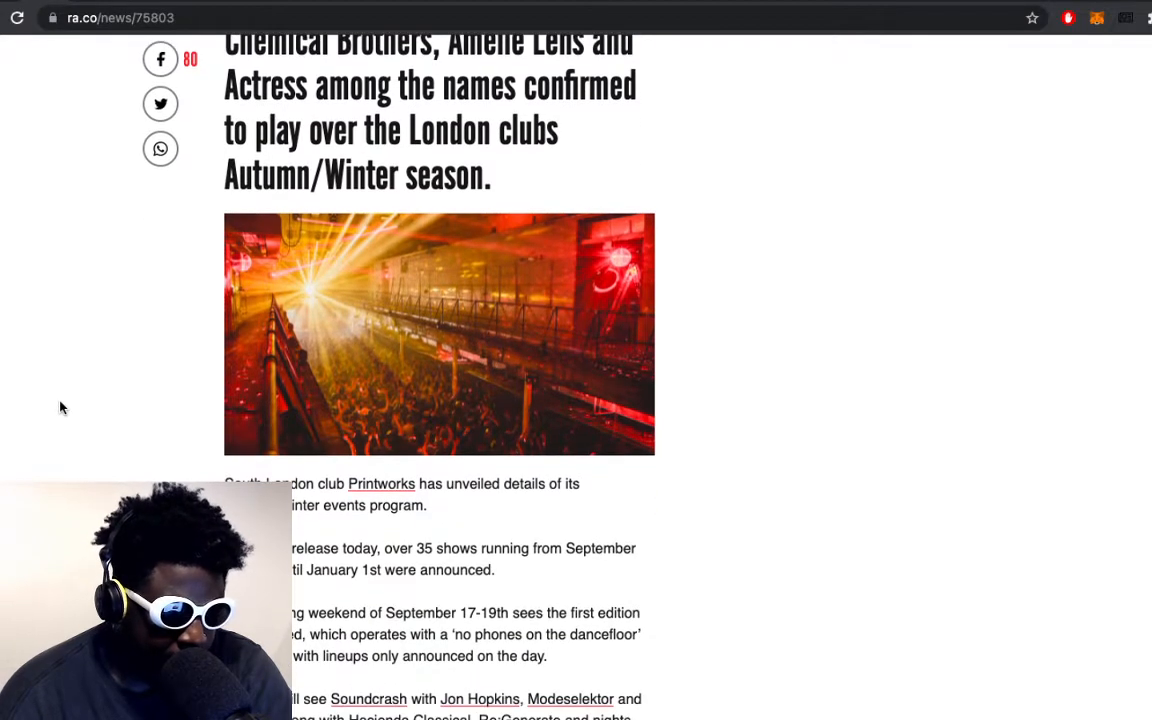
scroll(up, 3)
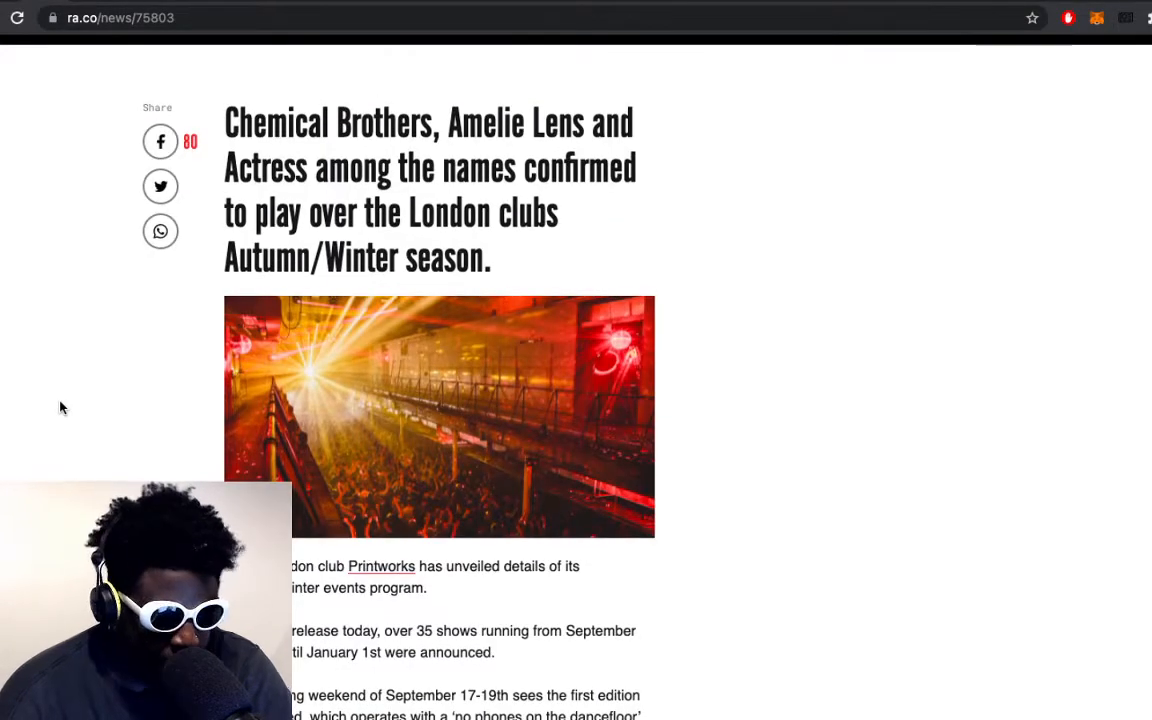
scroll(down, 3)
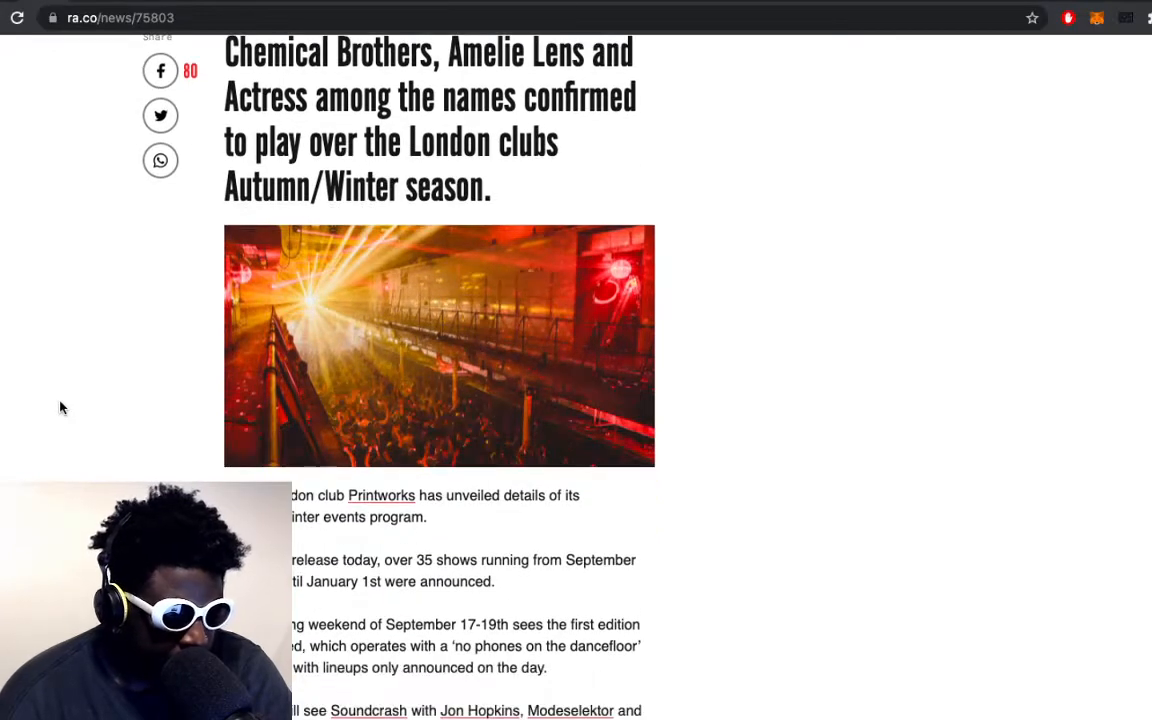
scroll(down, 3)
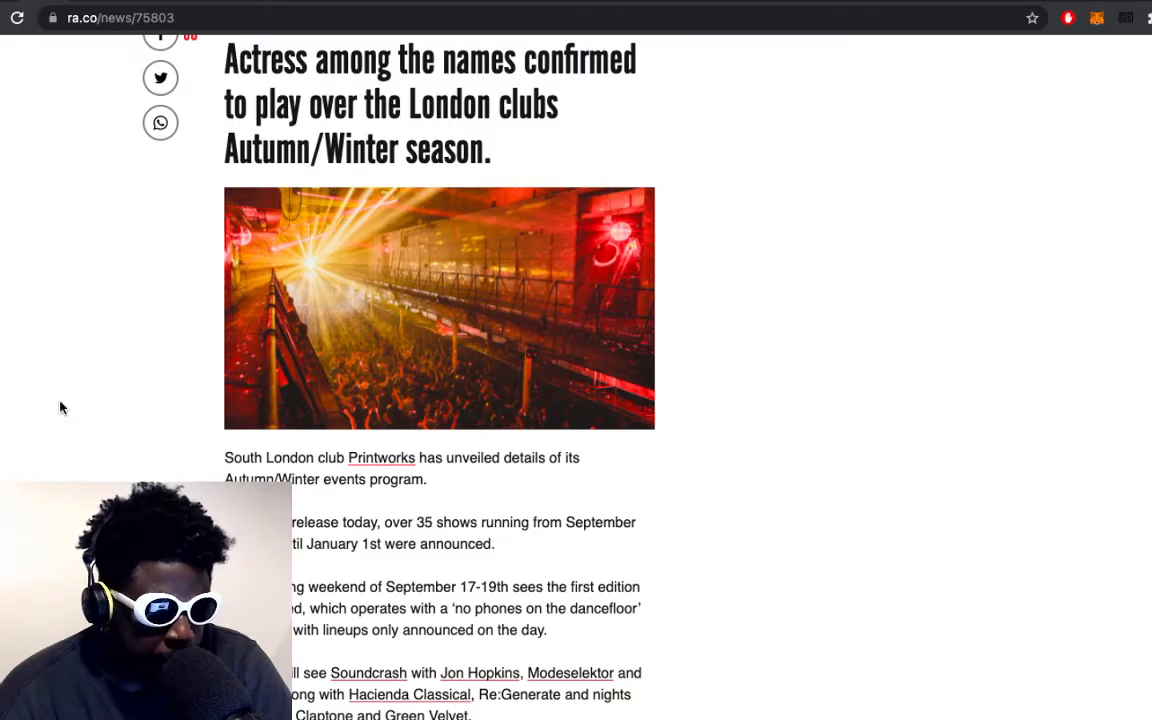
scroll(down, 3)
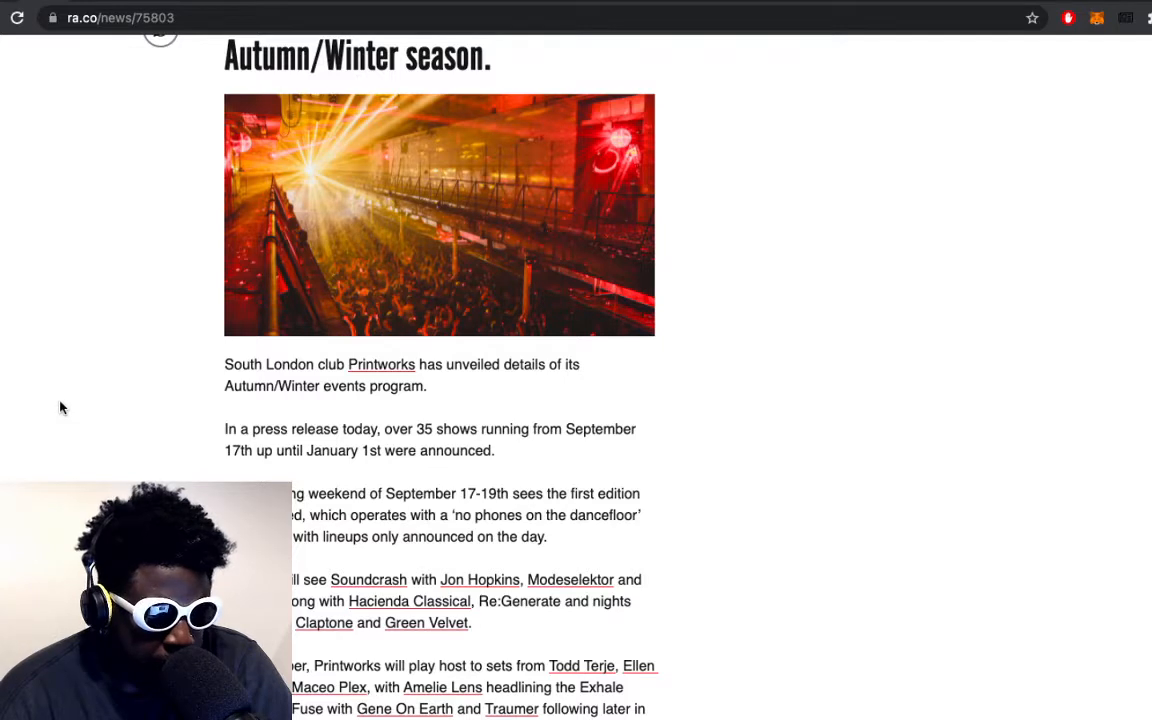
mouse_move(312, 570)
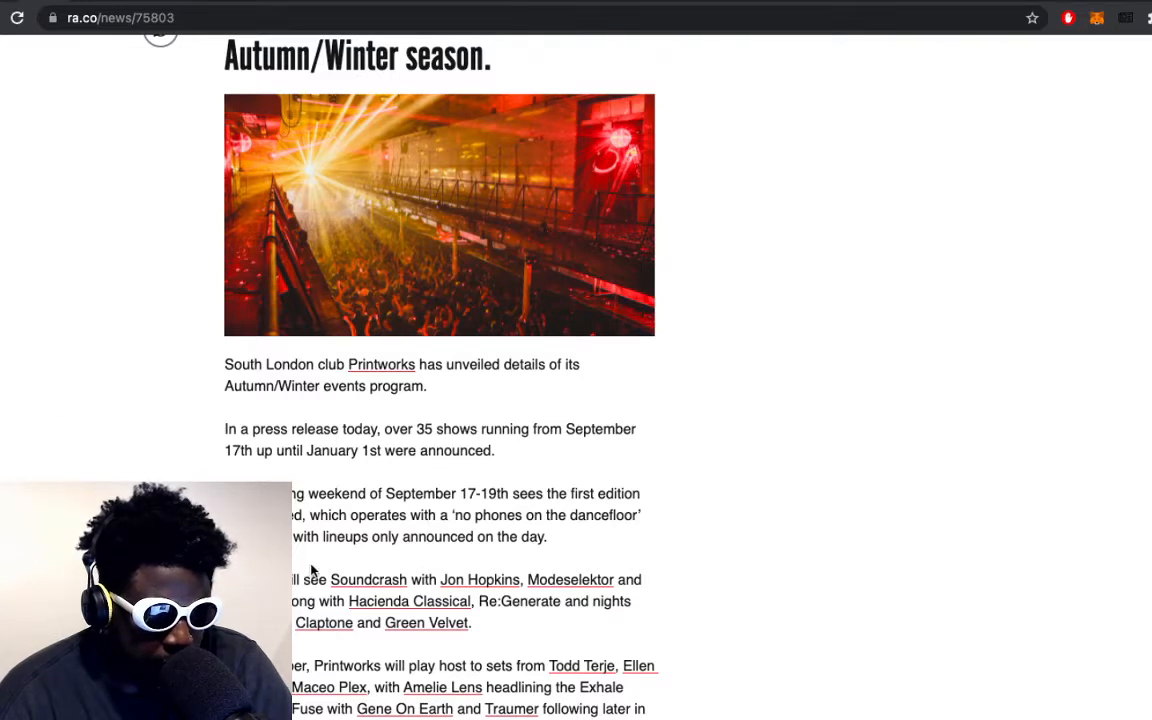
mouse_move(356, 498)
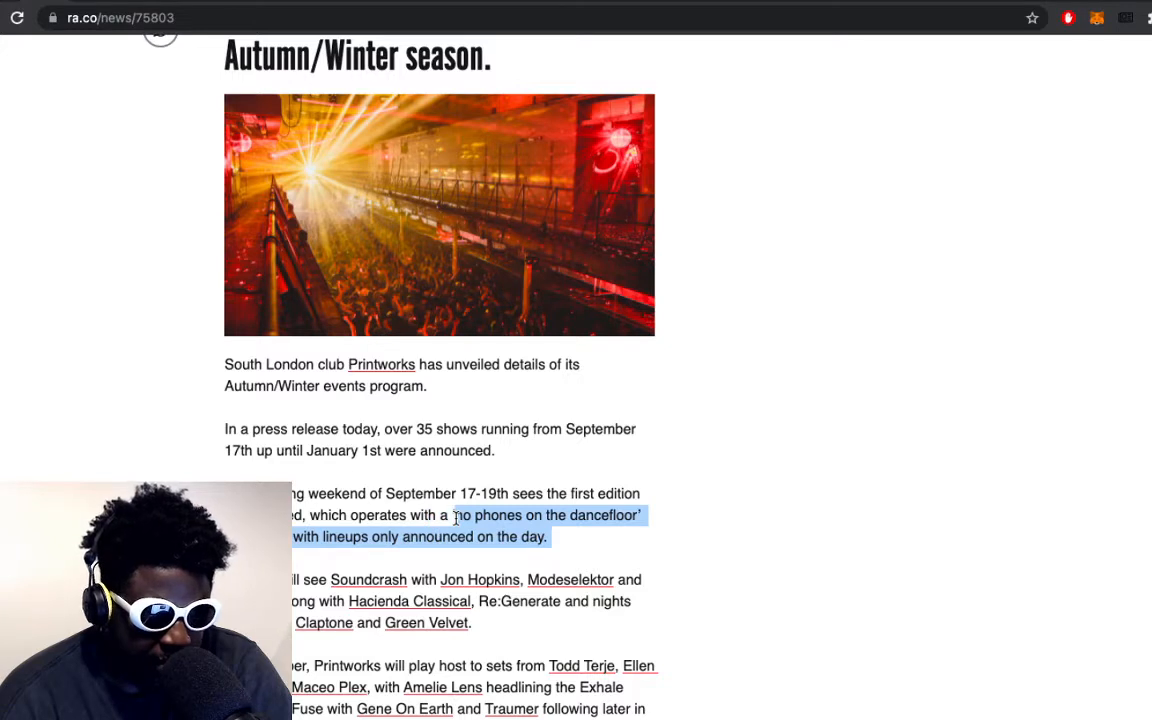
mouse_move(612, 552)
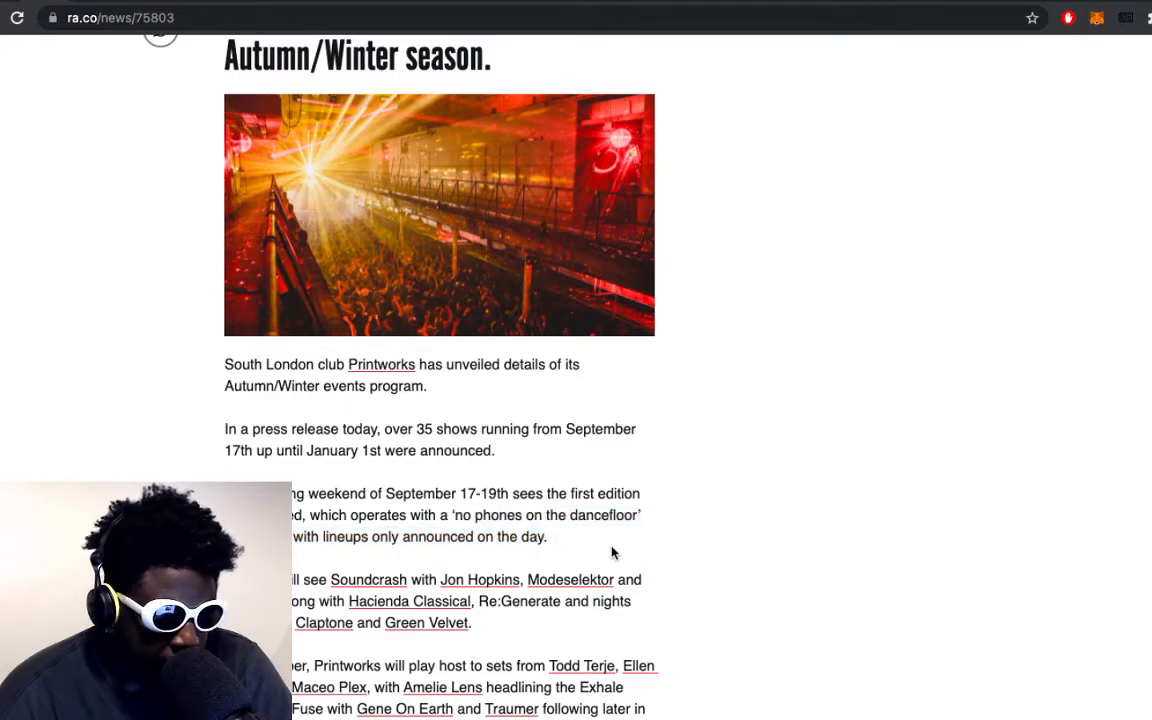
scroll(down, 3)
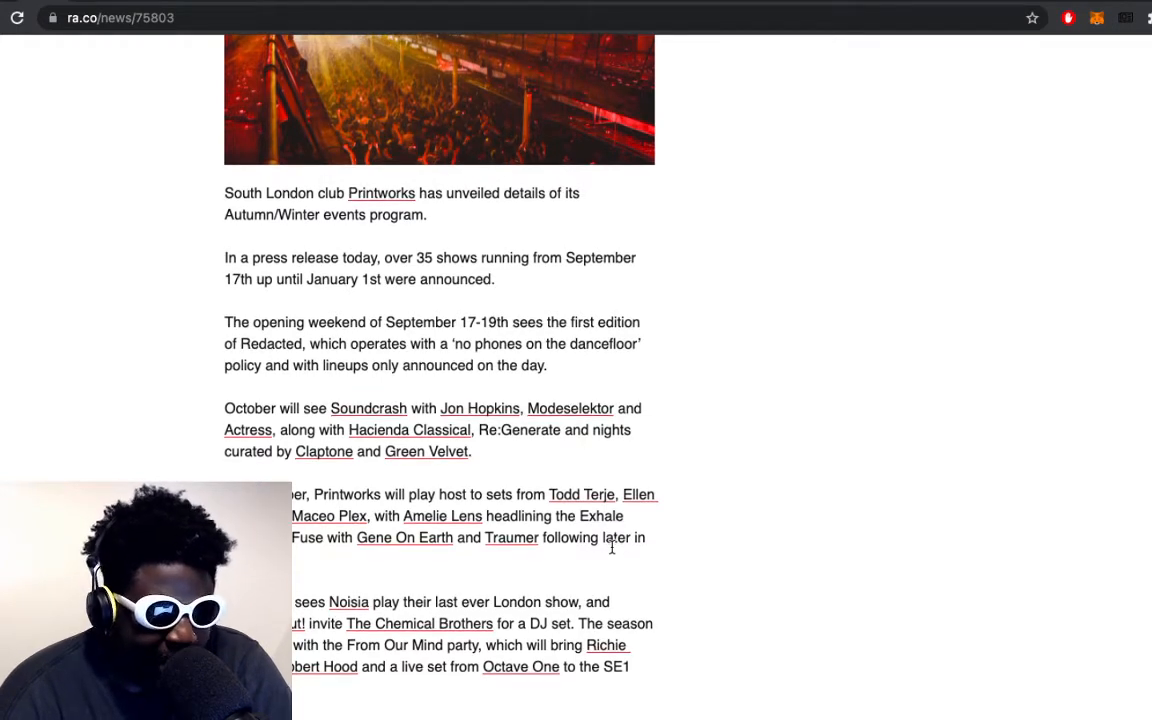
scroll(down, 3)
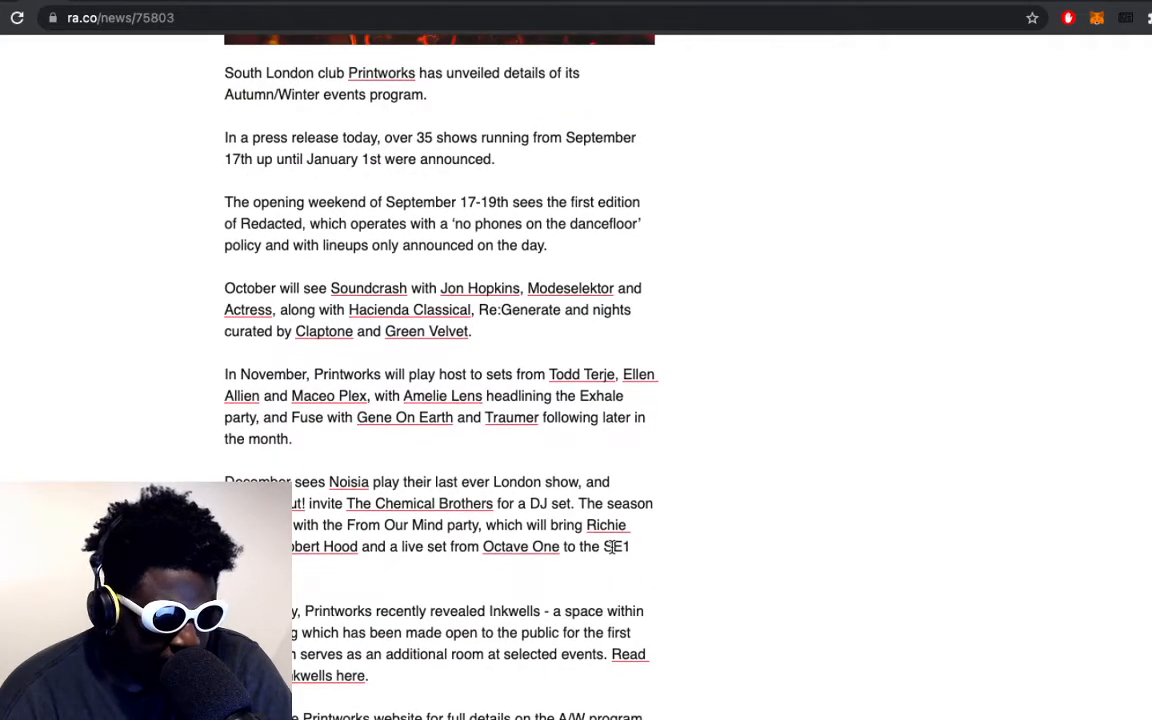
scroll(up, 3)
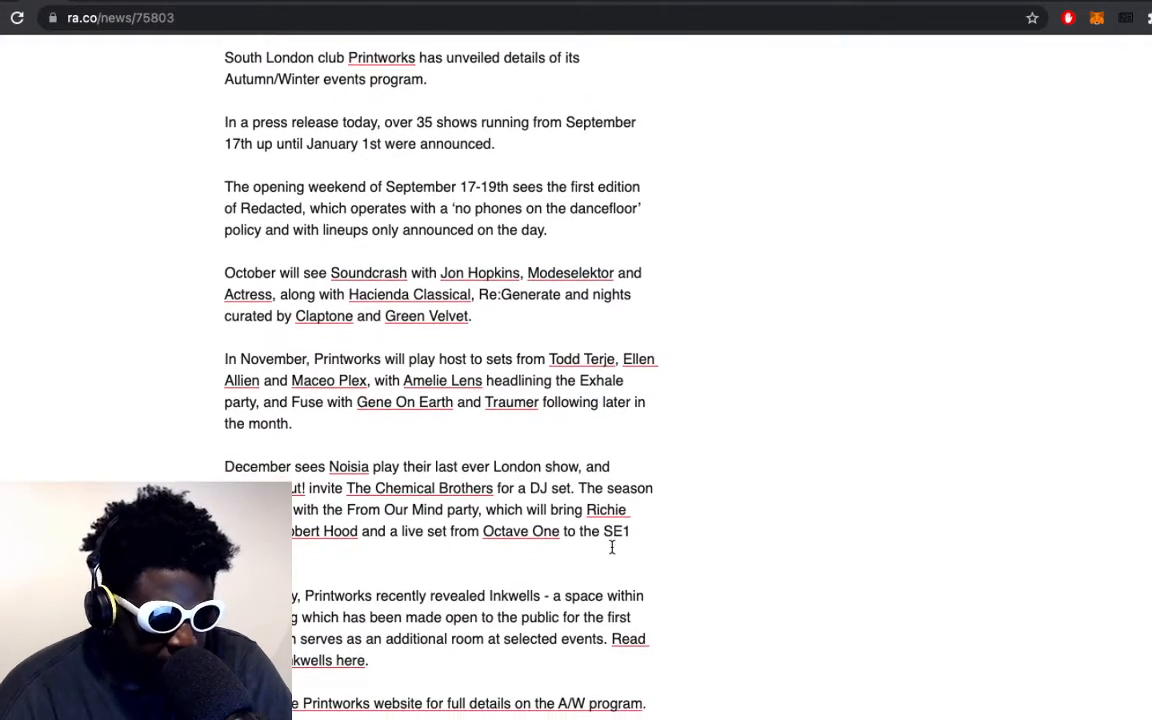
scroll(up, 3)
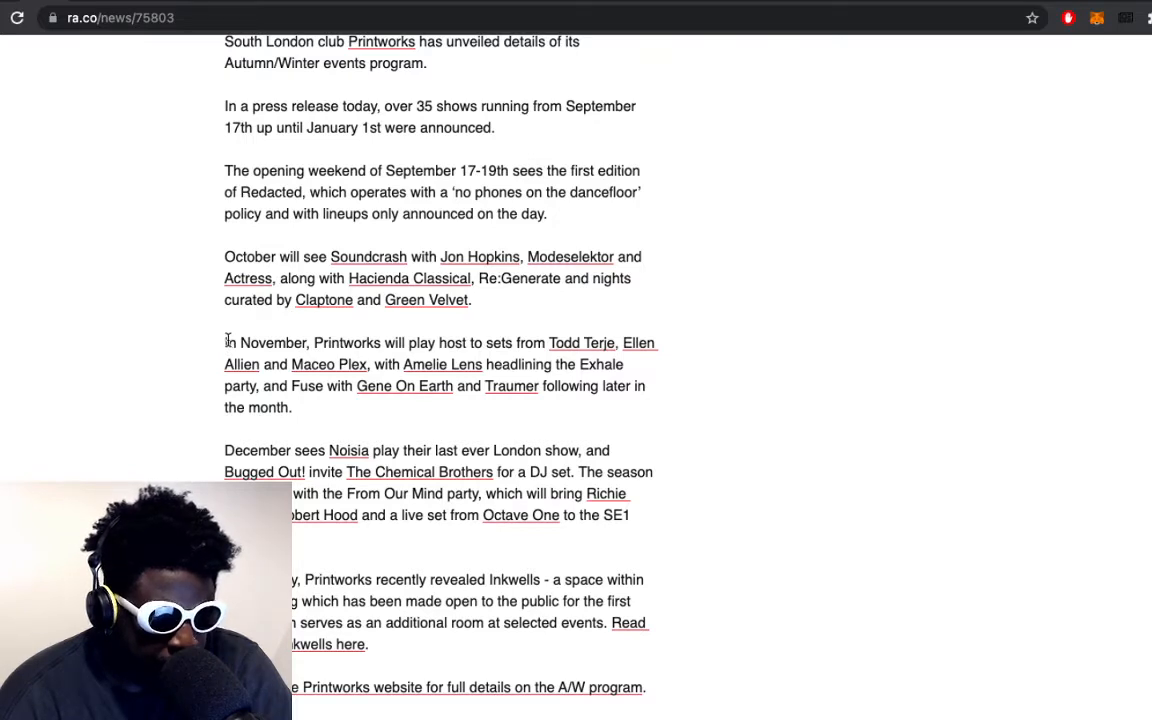
mouse_move(284, 458)
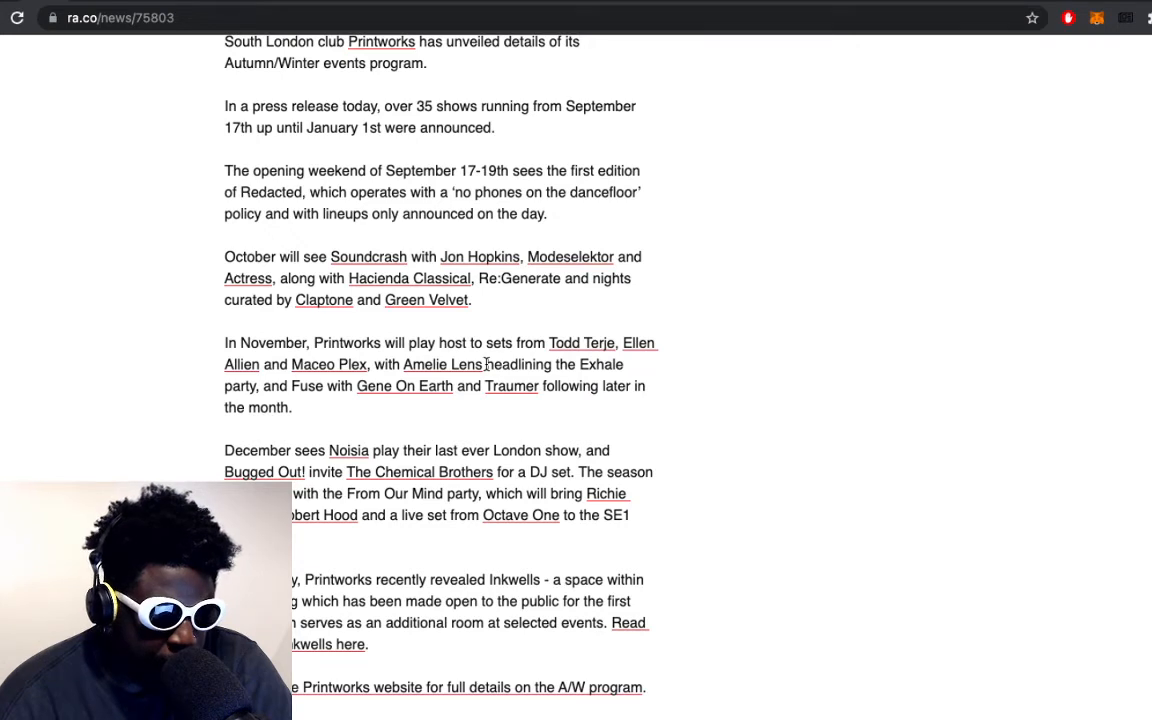
scroll(up, 3)
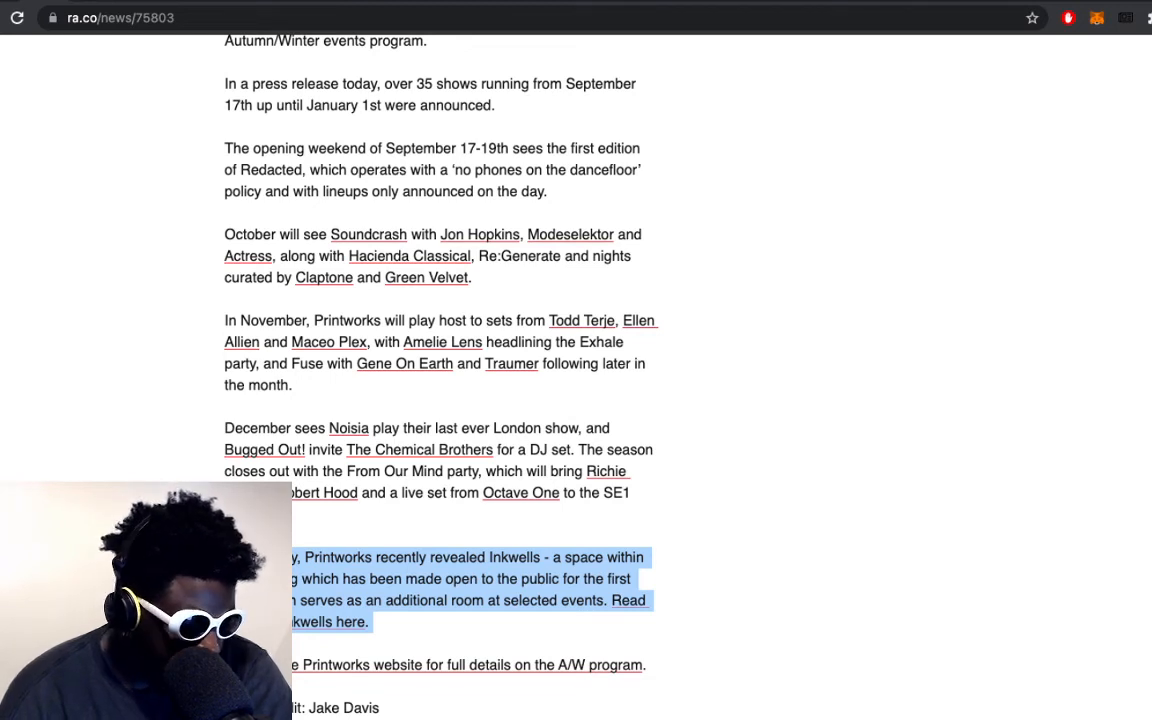
scroll(down, 3)
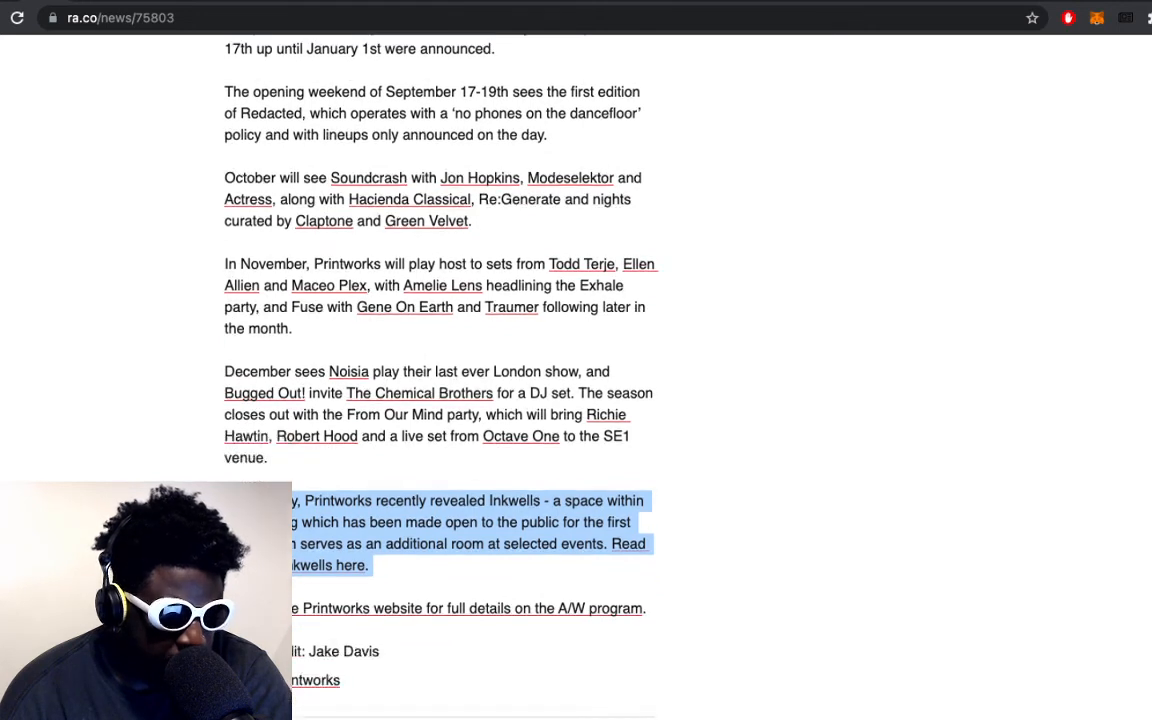